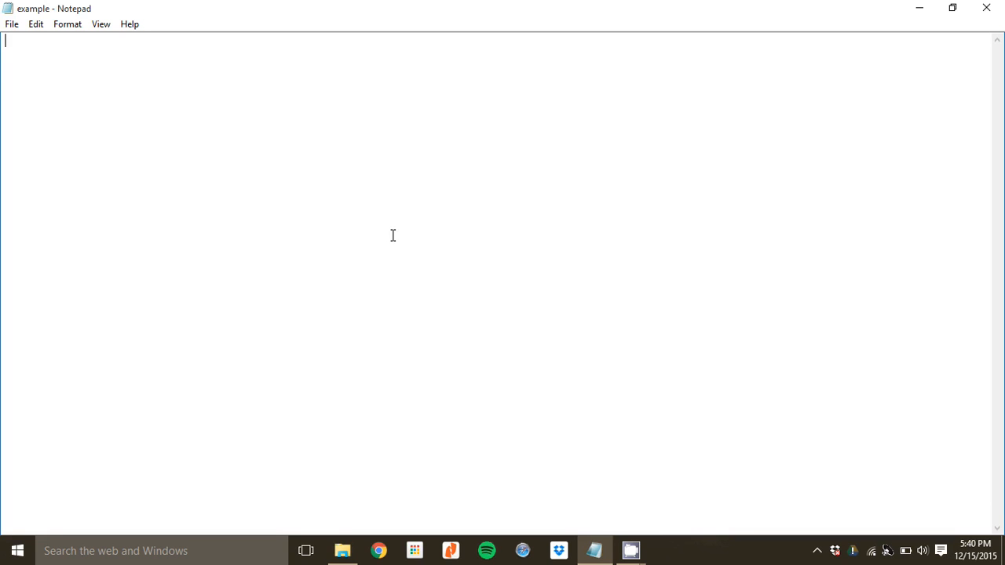
# Type the sample lines "smart quotes" and 'hyphenation -- double'
pyautogui.write('"')
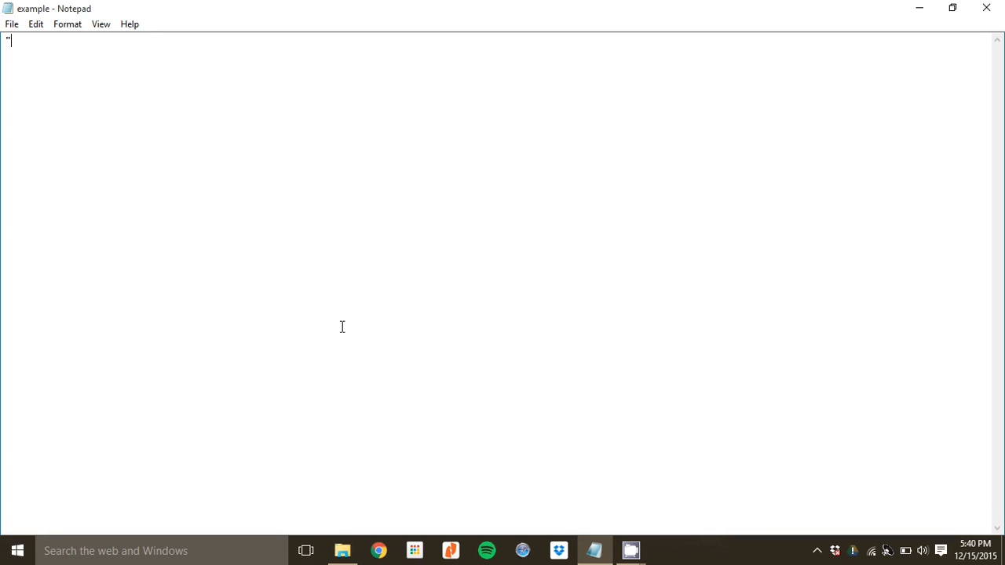
pyautogui.write('sma')
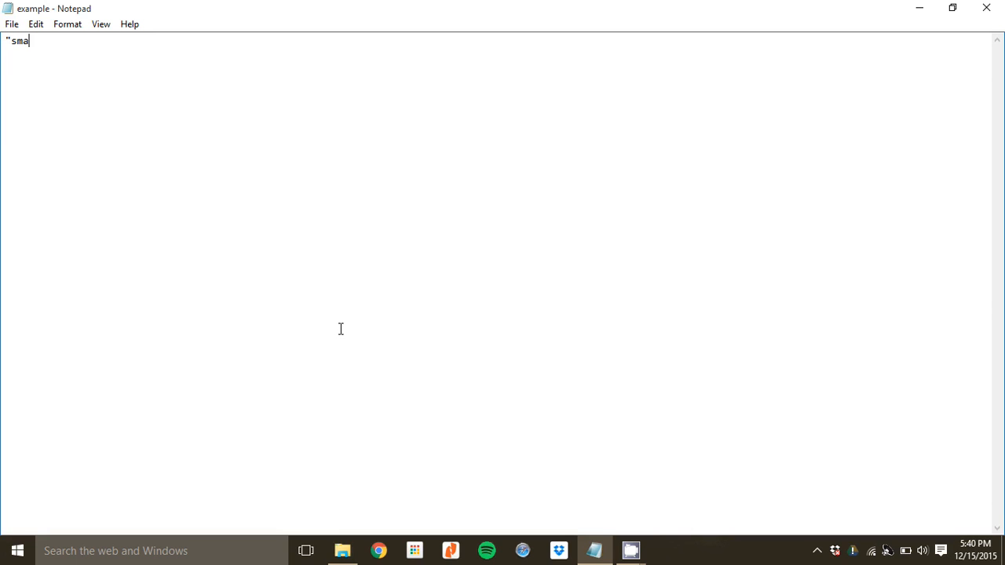
pyautogui.write('r')
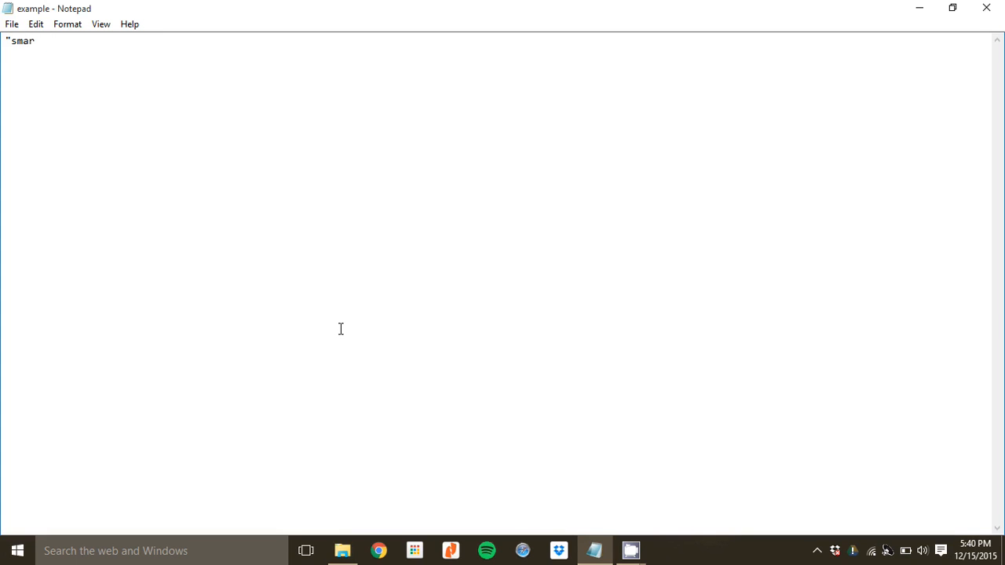
pyautogui.write('t quotes')
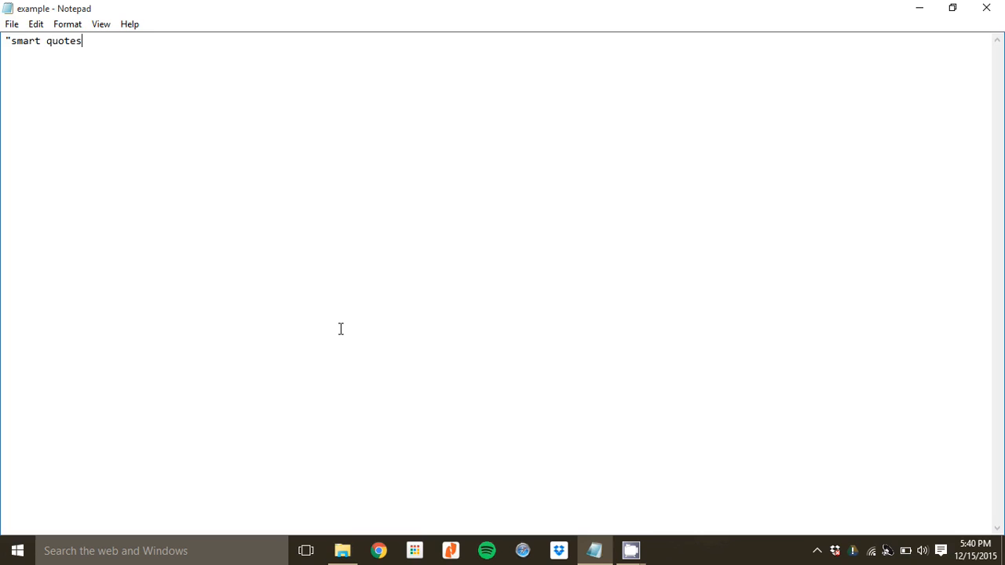
pyautogui.write('"')
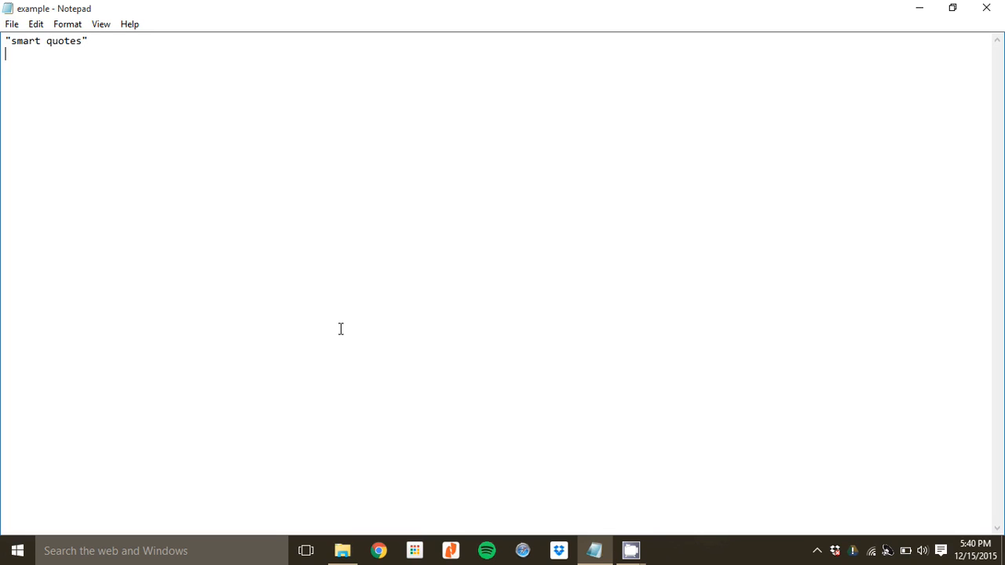
pyautogui.moveTo(340, 330)
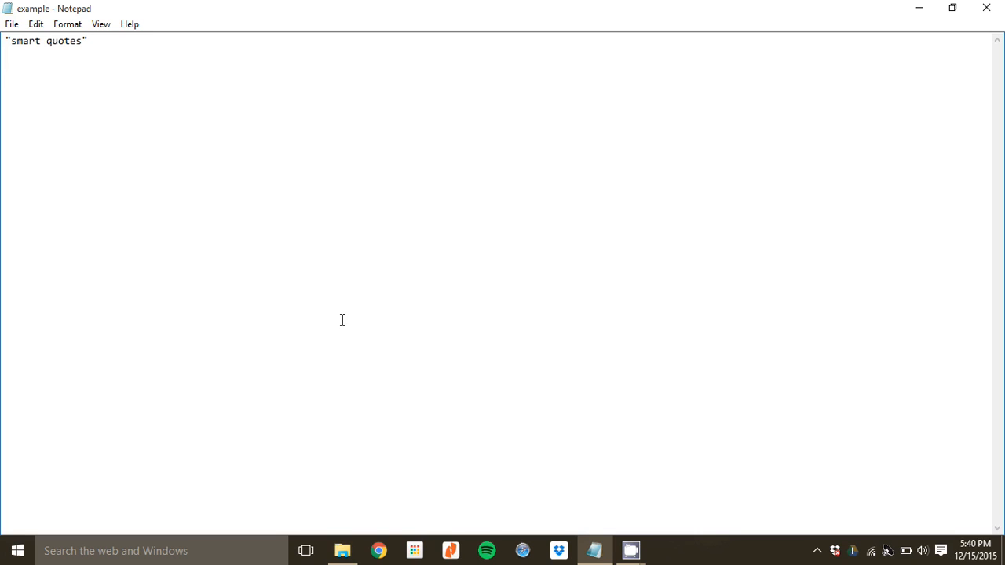
pyautogui.write('hyphenation')
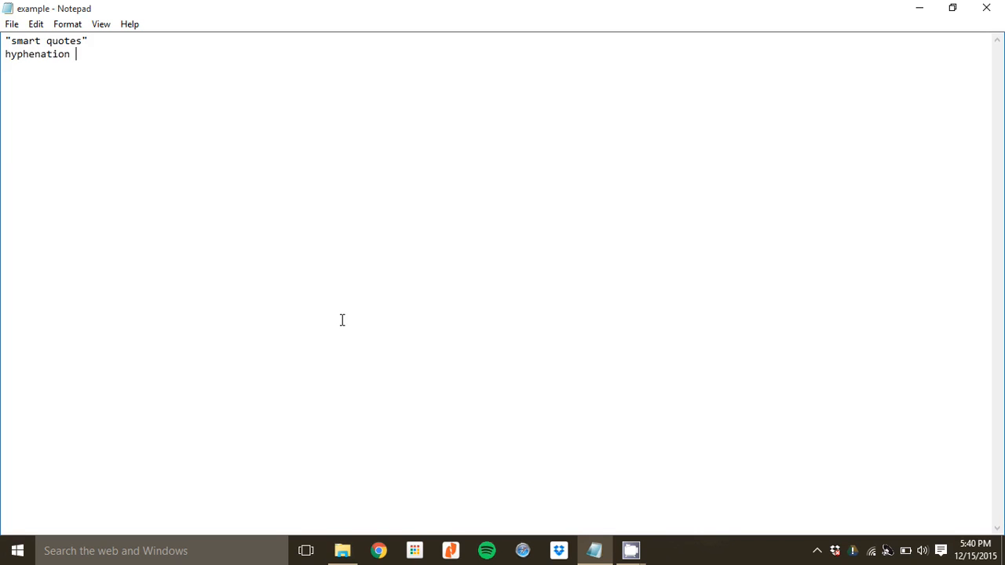
pyautogui.write('-- d')
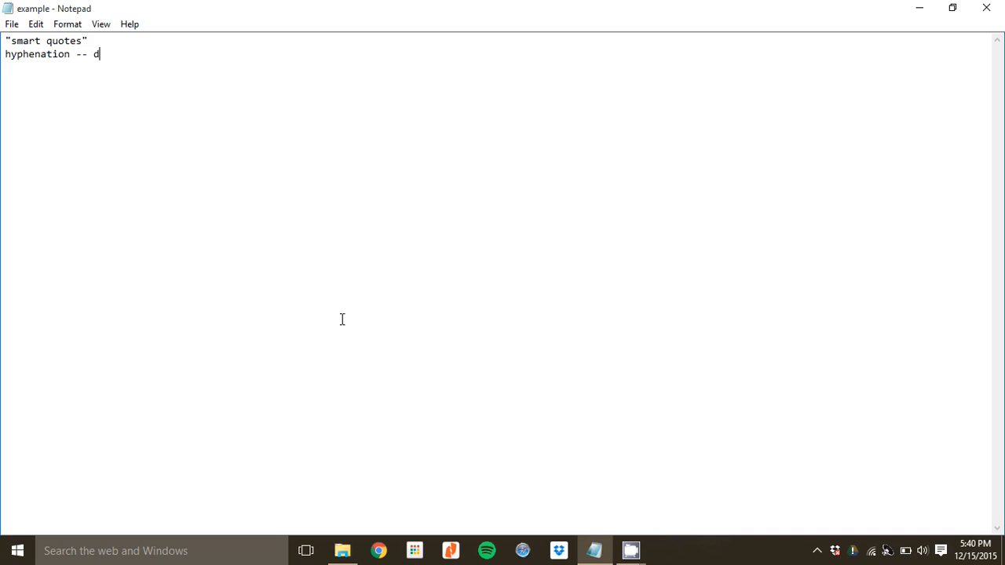
pyautogui.write('ouble')
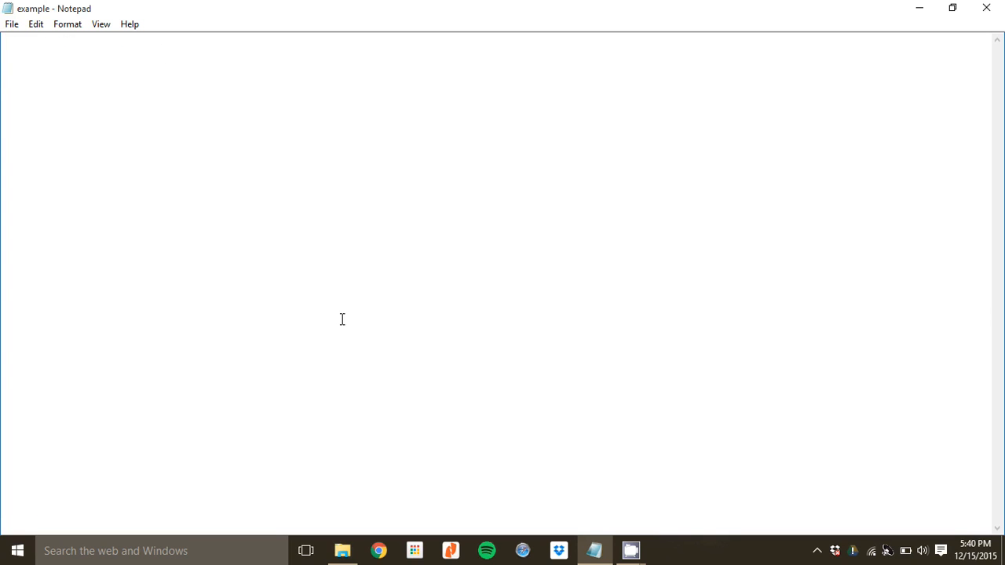
# Replace the sample text with an <html>, blank line, </html> skeleton
pyautogui.write('<html>')
pyautogui.write('</h')
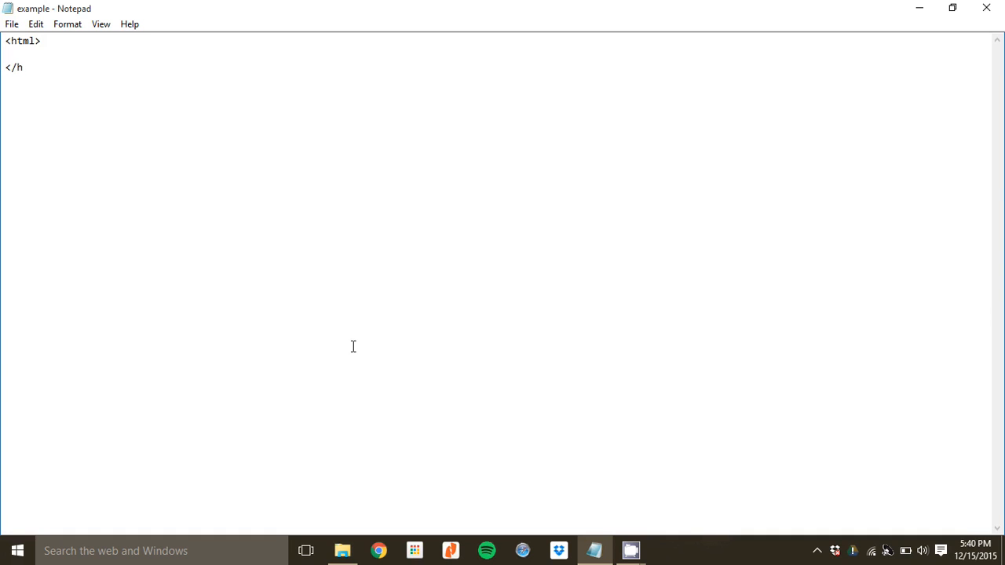
pyautogui.write('tml>')
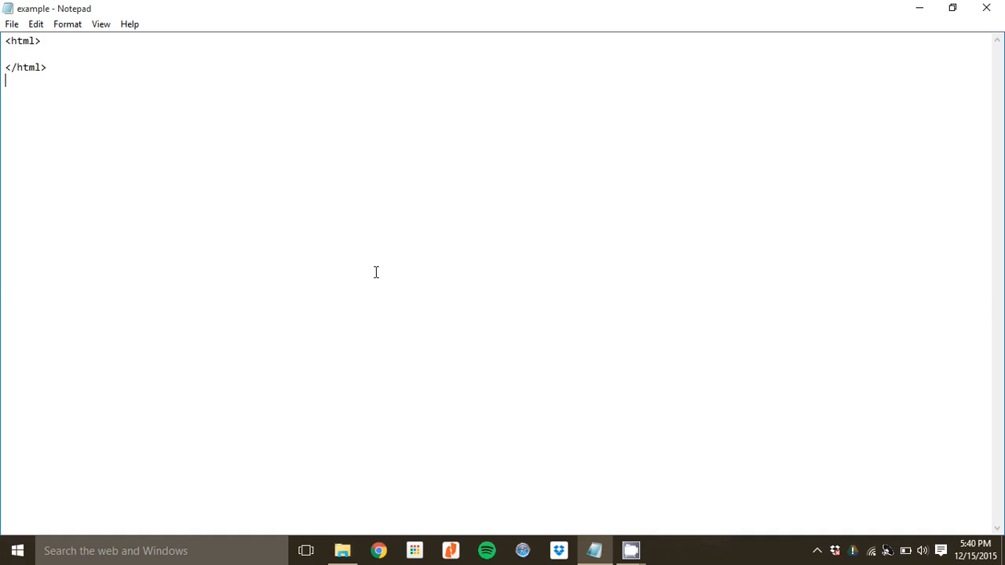
pyautogui.click(12, 23)
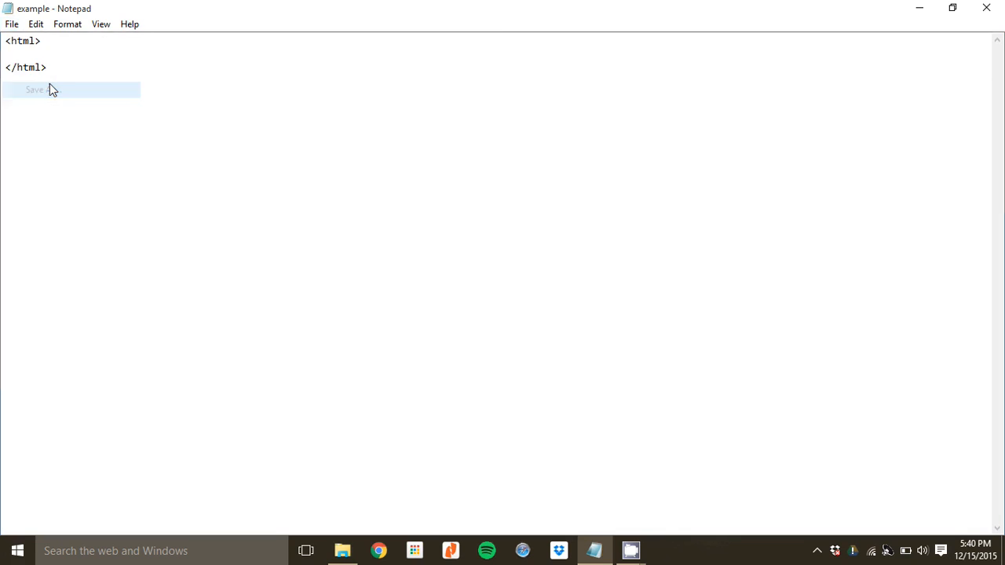
# Name the file notepad.html in Save As, with file type All Files
pyautogui.click(34, 88)
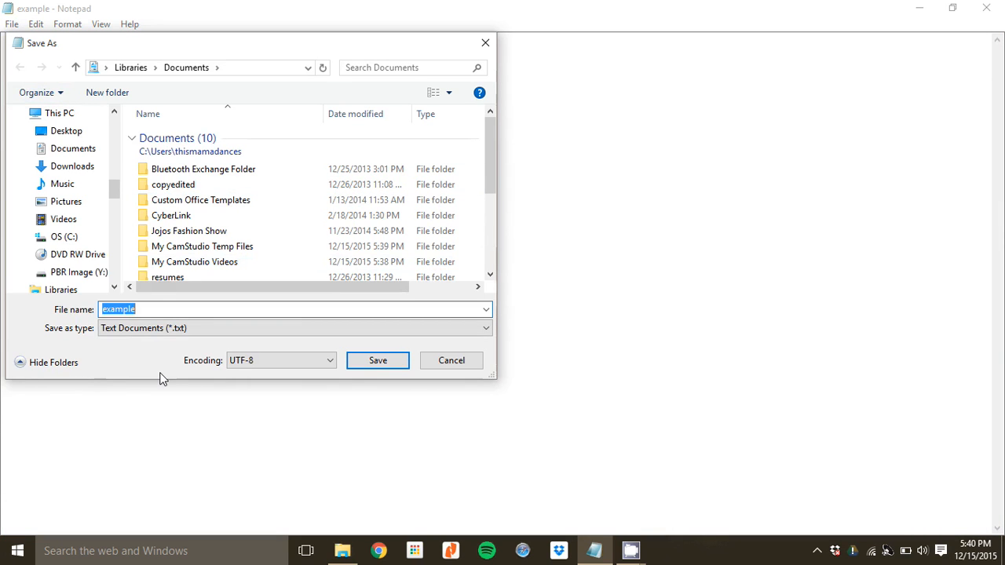
pyautogui.write('notepad')
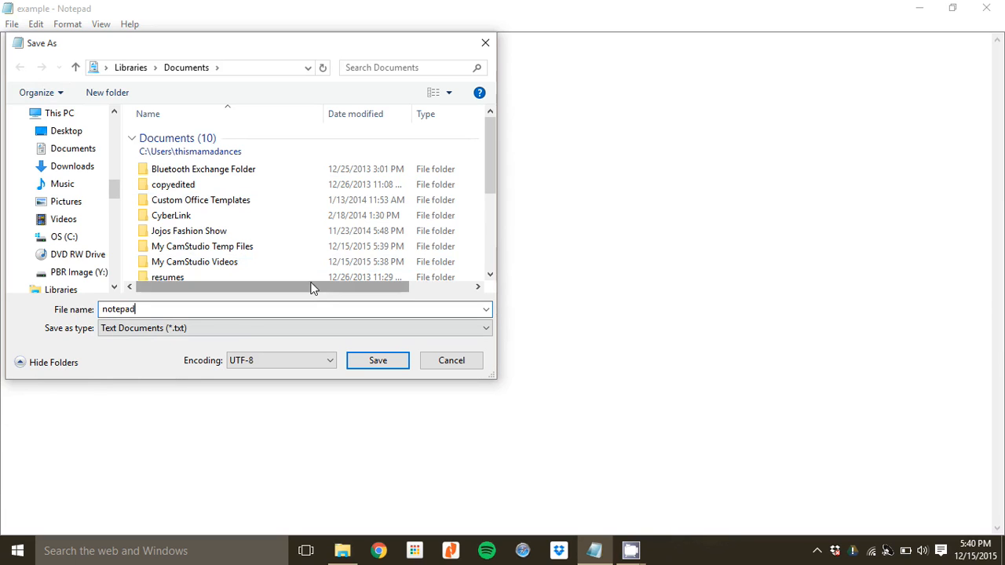
pyautogui.click(483, 328)
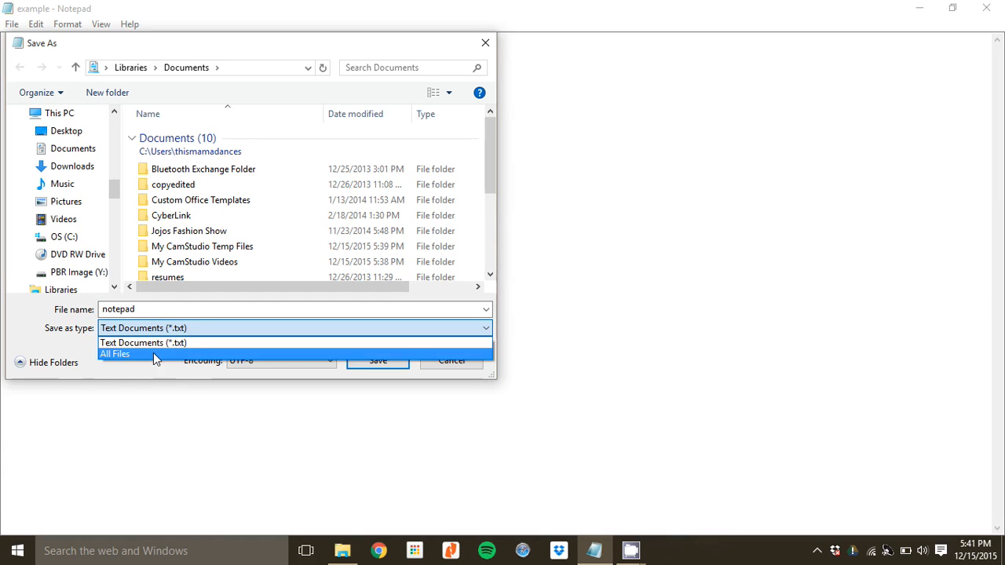
pyautogui.click(116, 353)
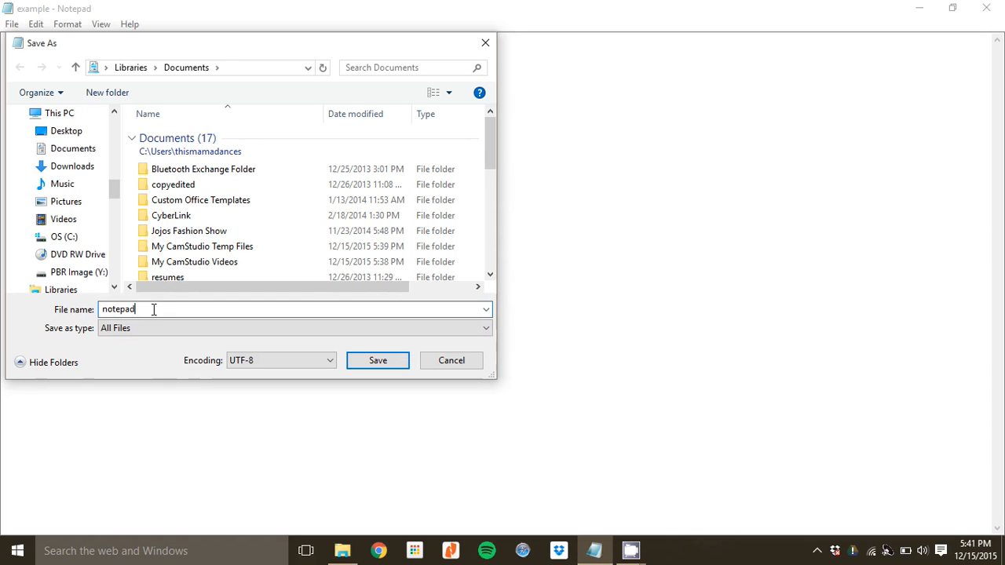
pyautogui.write('.h')
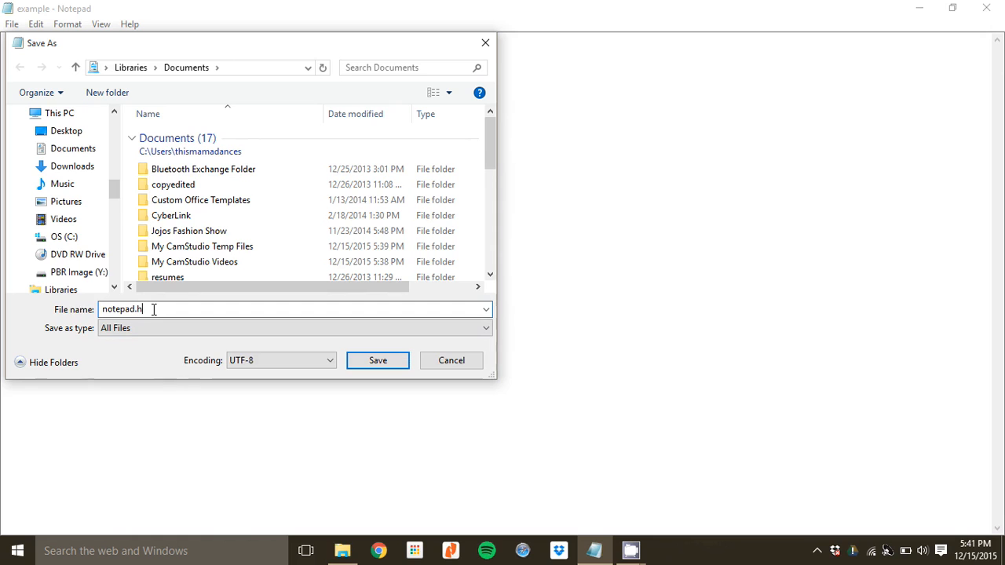
pyautogui.write('tml')
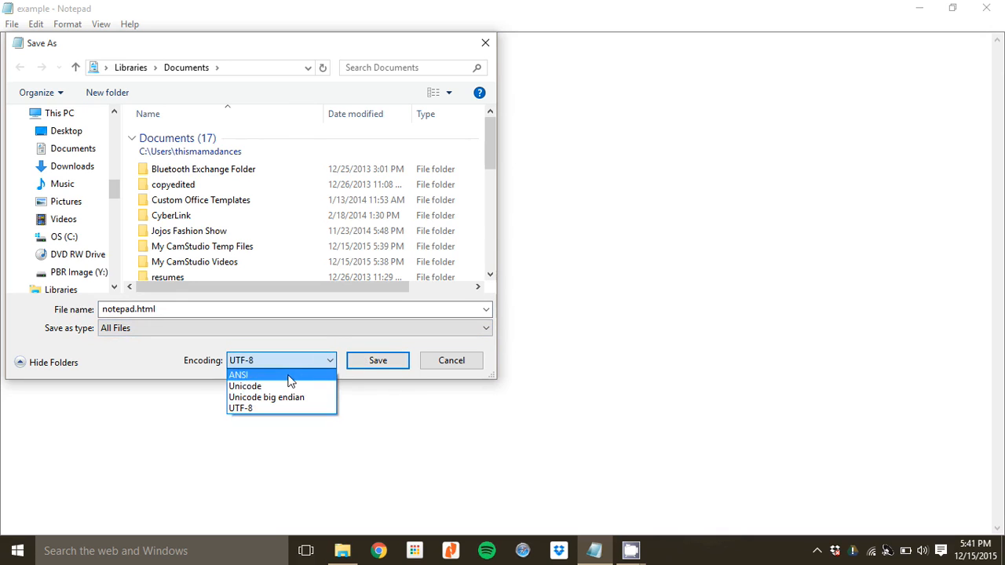
# Set the save encoding to UTF-8 instead of ANSI
pyautogui.click(239, 374)
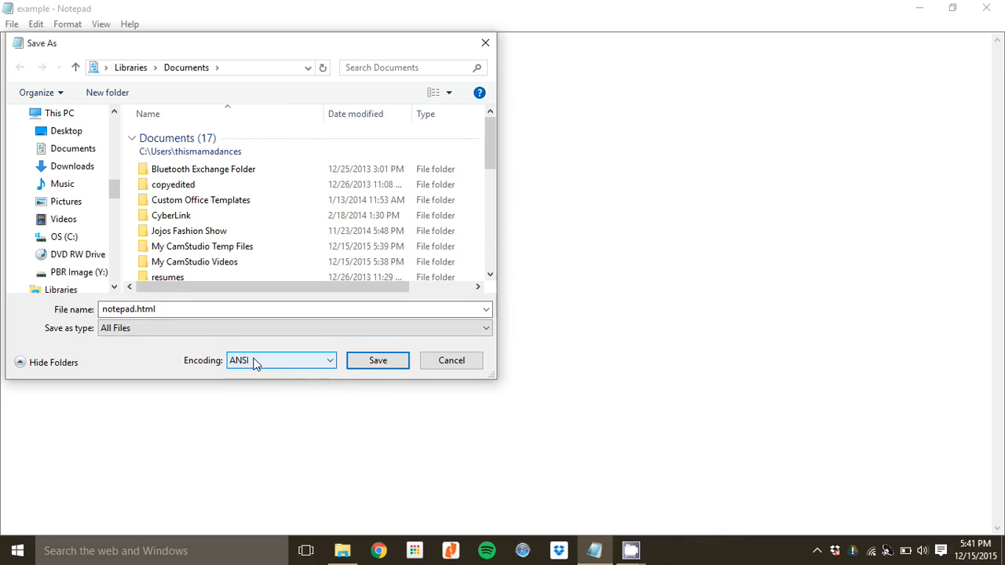
pyautogui.moveTo(263, 363)
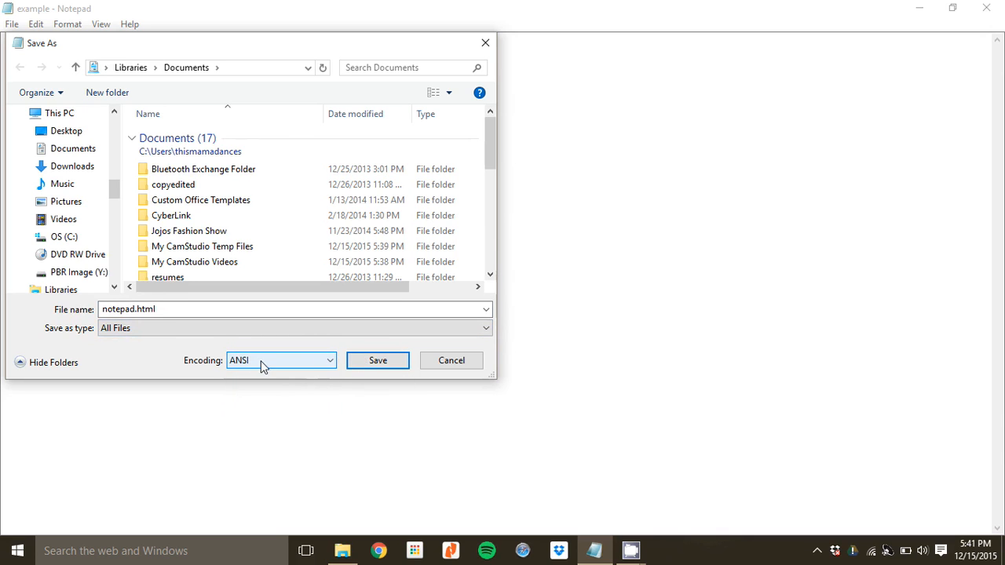
pyautogui.click(329, 359)
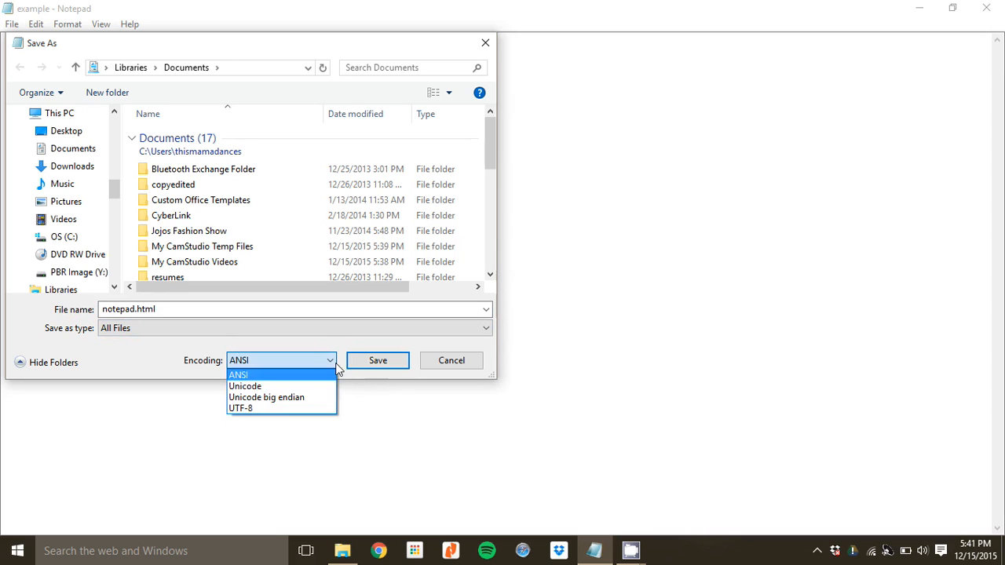
pyautogui.moveTo(242, 408)
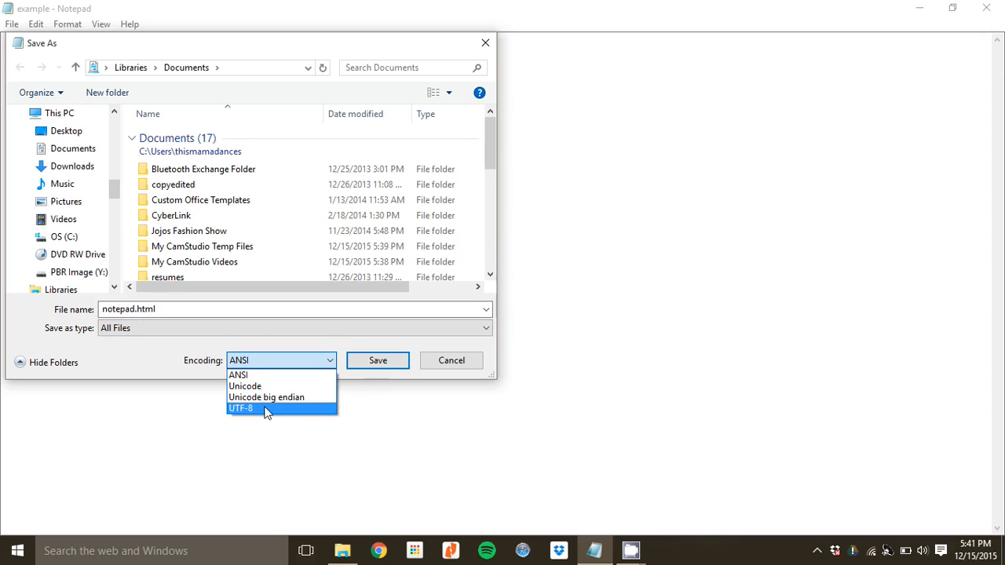
pyautogui.click(241, 408)
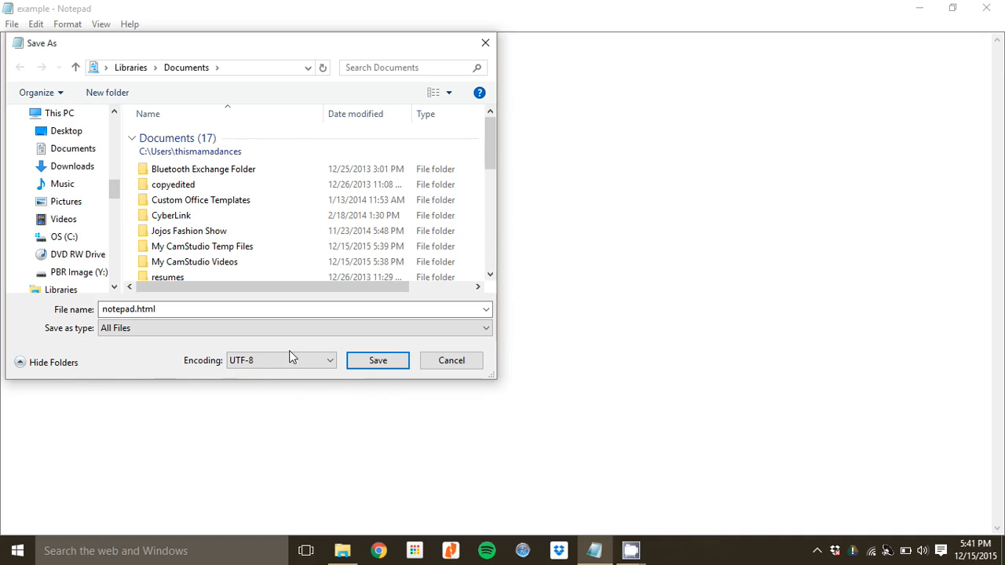
pyautogui.moveTo(297, 356)
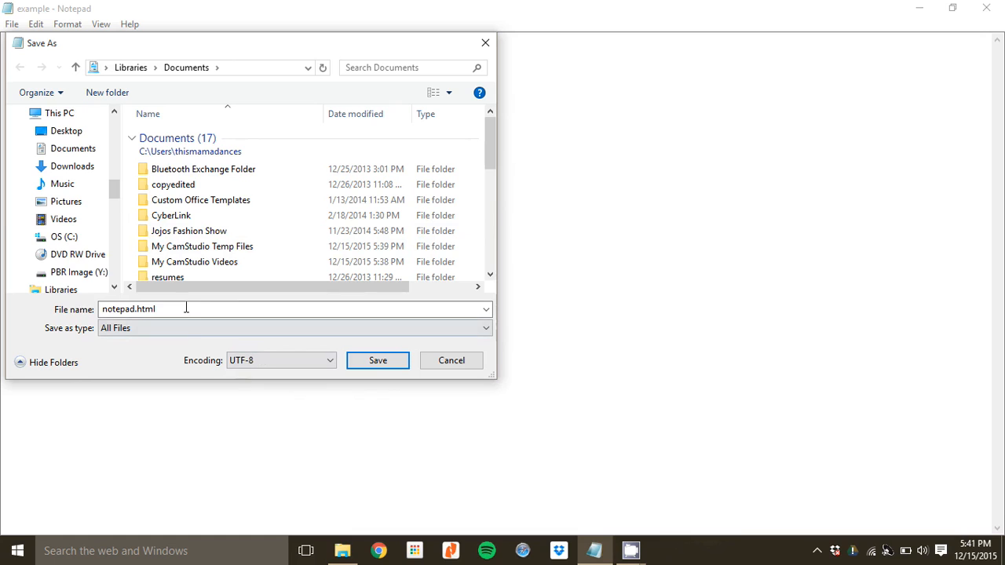
pyautogui.moveTo(165, 344)
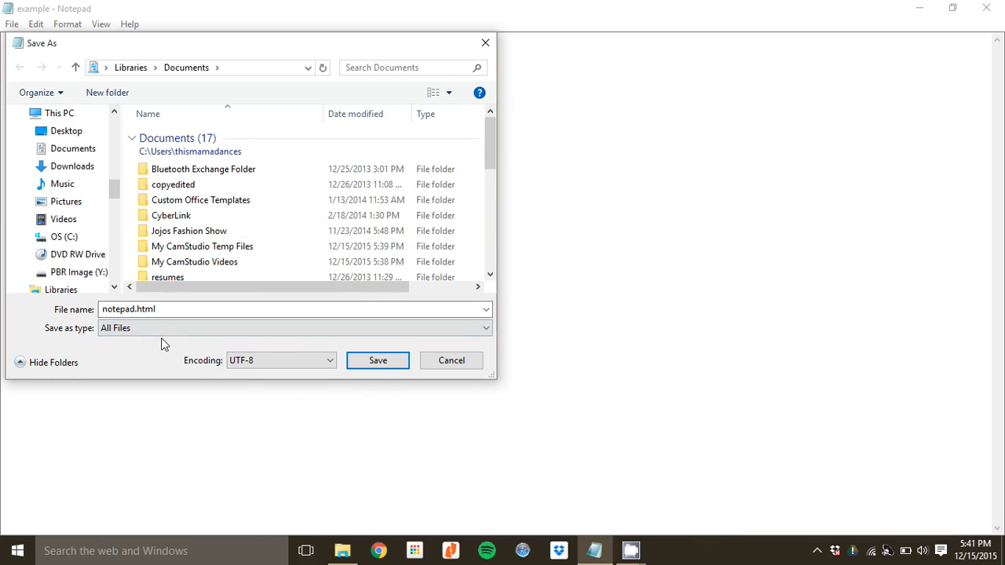
pyautogui.click(136, 309)
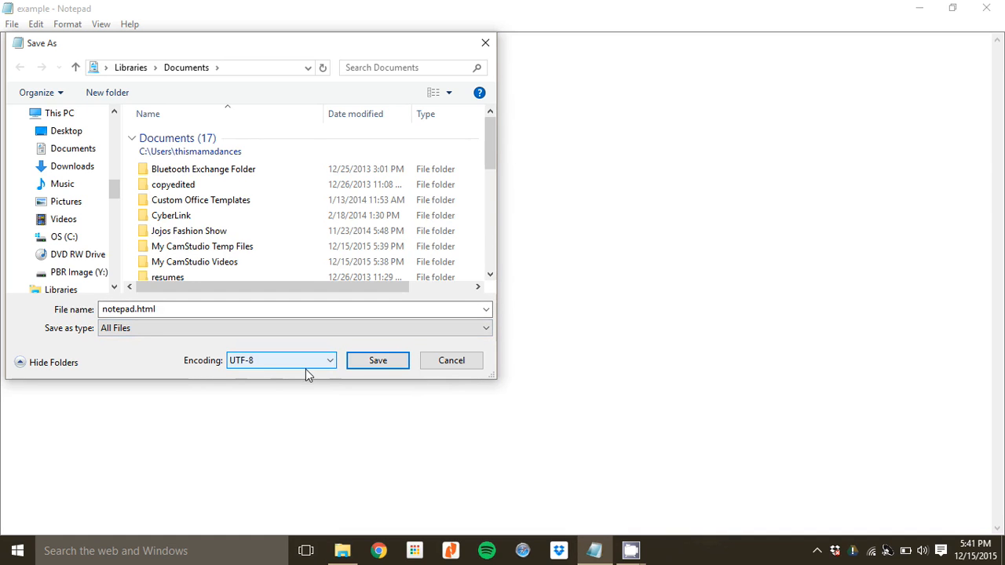
pyautogui.moveTo(378, 360)
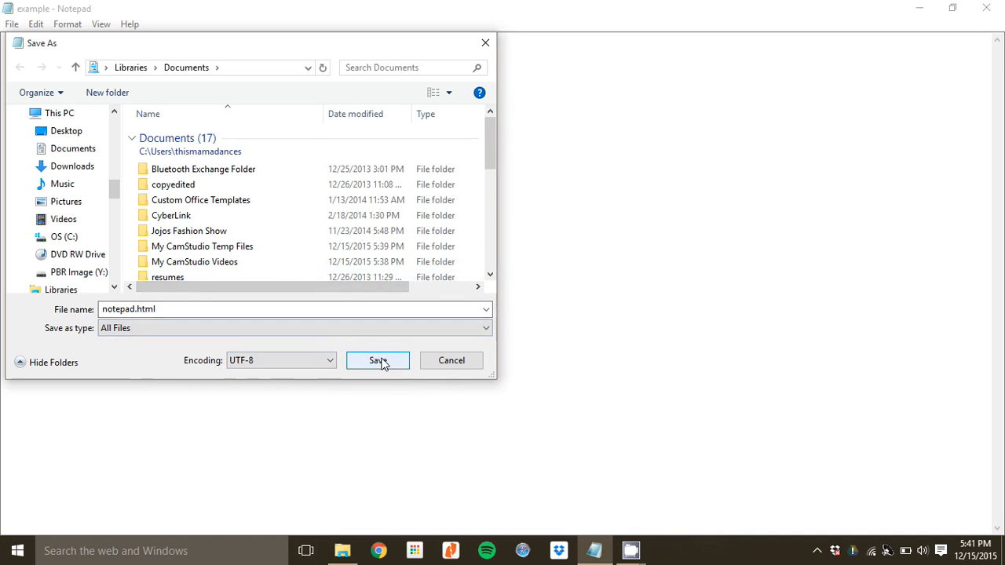